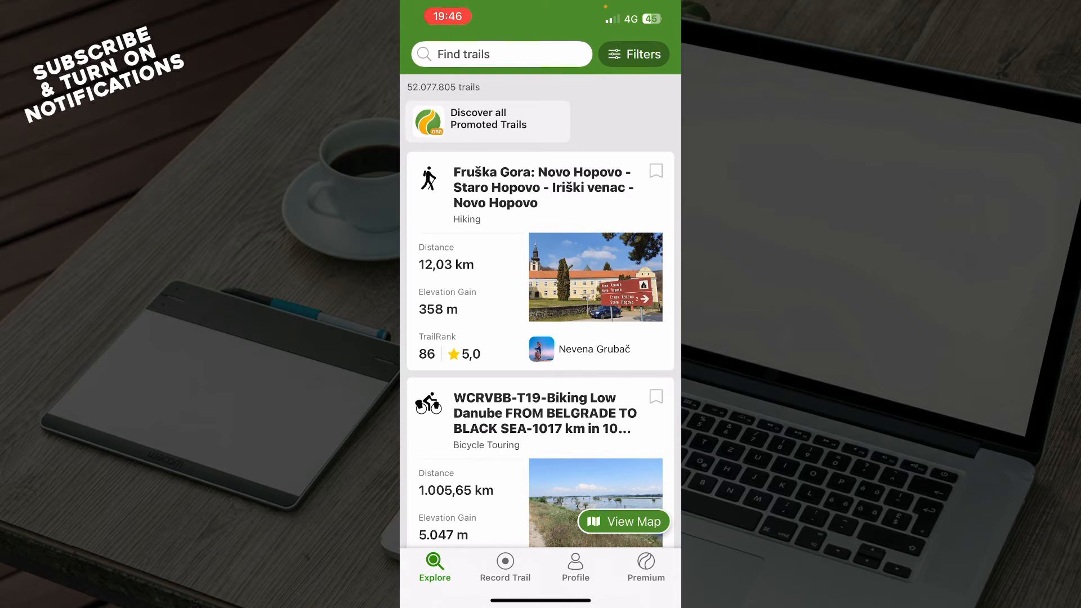
Step: Scroll the Explore list, then start Record Trail, triggering the stay-on-track notifications prompt
{"action": "scroll", "scroll_direction": "down", "scroll_amount": 3}
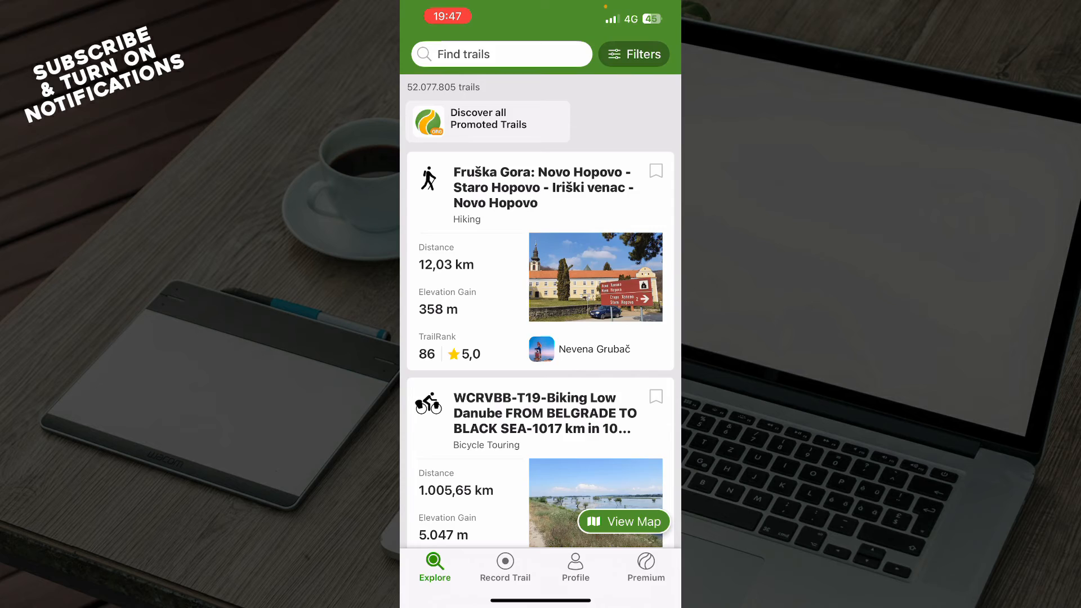
{"action": "left_click", "coordinate": [633, 55]}
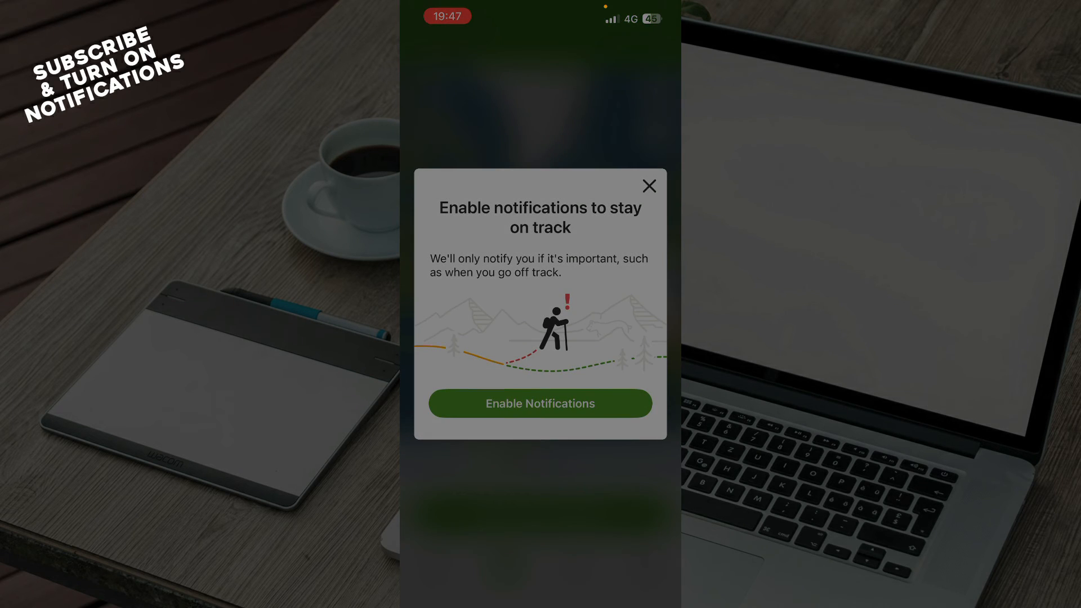
Step: Dismiss the notification and Precise Location prompts, visit Profile, then view Premium yearly and three-month plans
{"action": "left_click", "coordinate": [540, 404]}
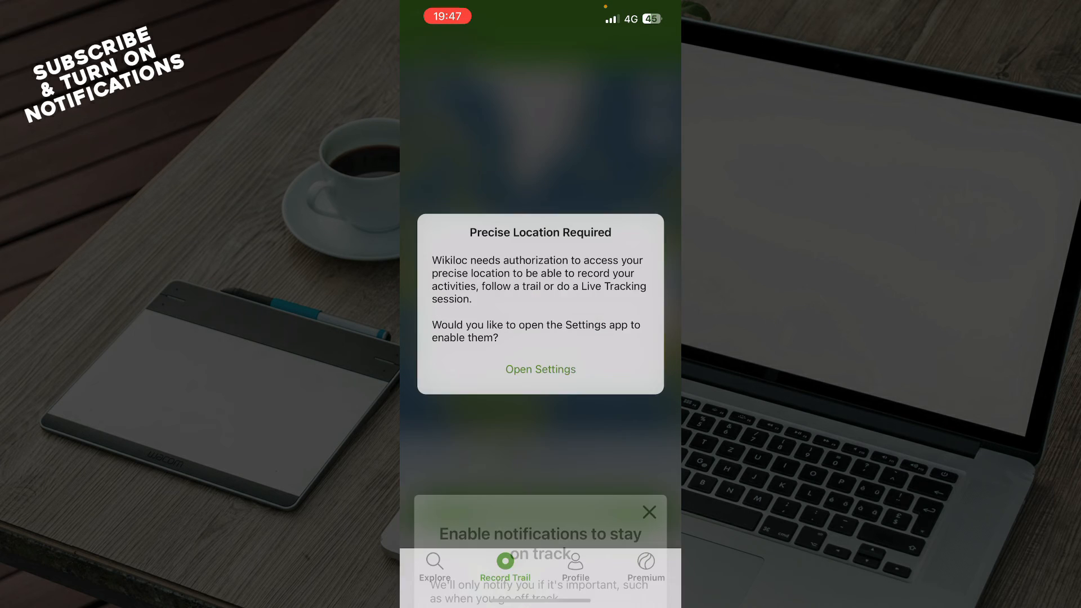
{"action": "left_click", "coordinate": [648, 512]}
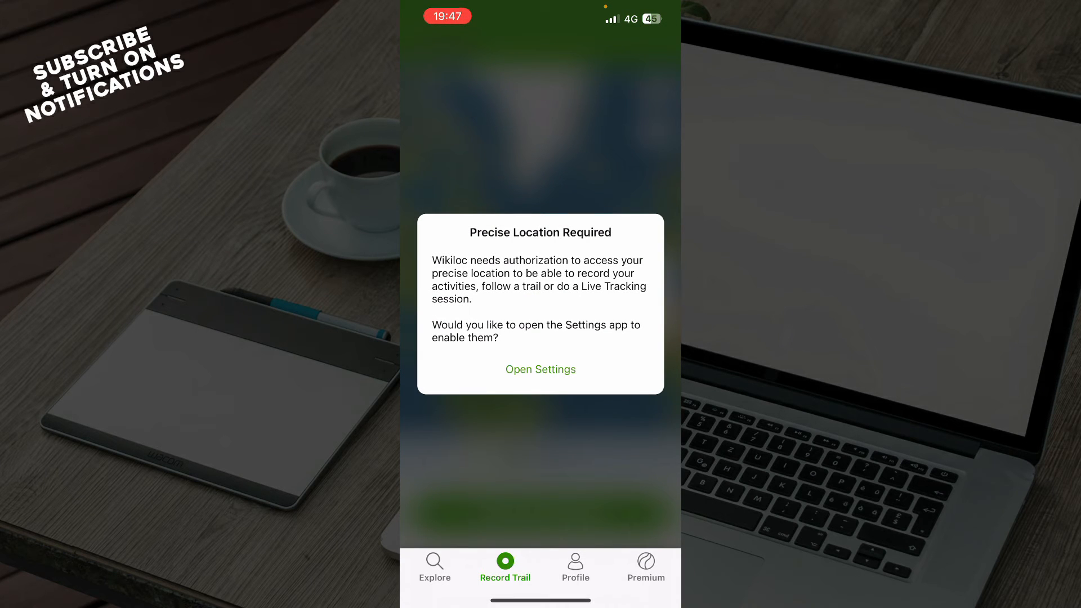
{"action": "left_click", "coordinate": [575, 565]}
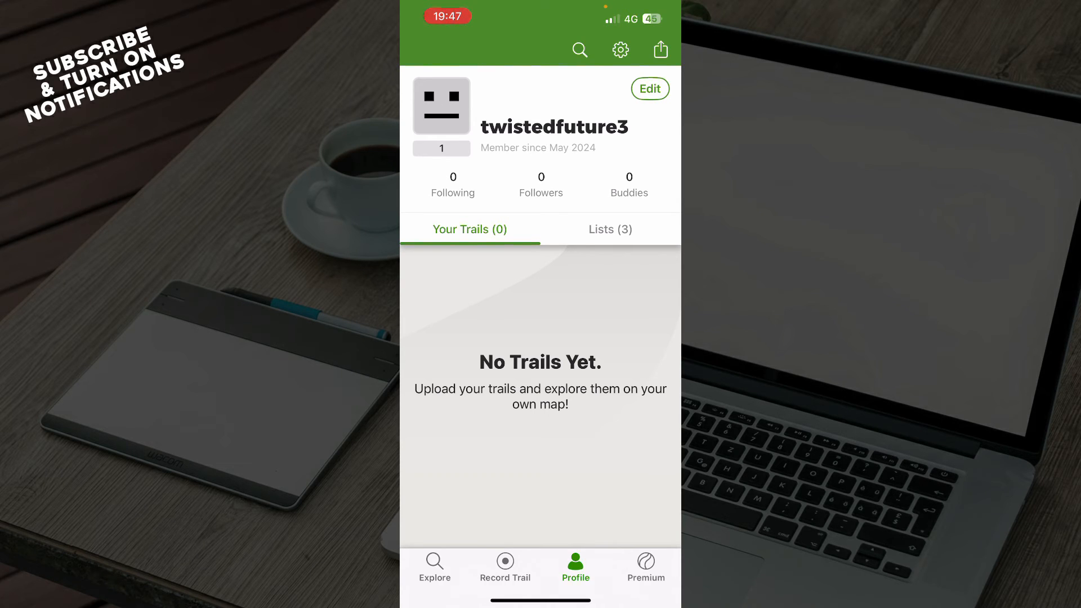
{"action": "left_click", "coordinate": [645, 567]}
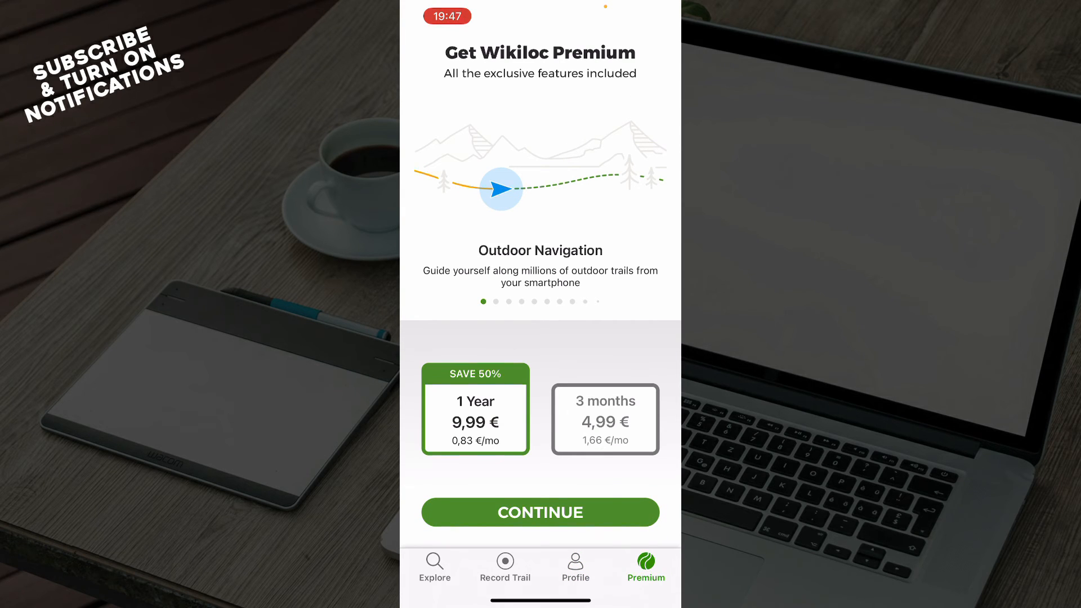
{"action": "left_click", "coordinate": [434, 567]}
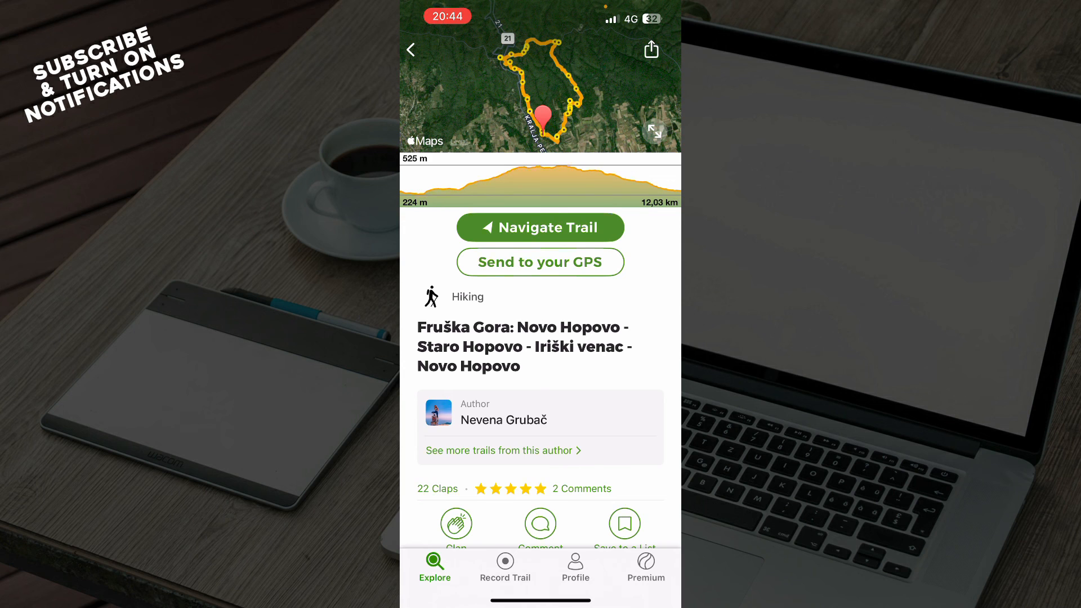
Step: Return to the trail list showing the Fruška Gora hiking trail at the top
{"action": "left_click", "coordinate": [410, 50]}
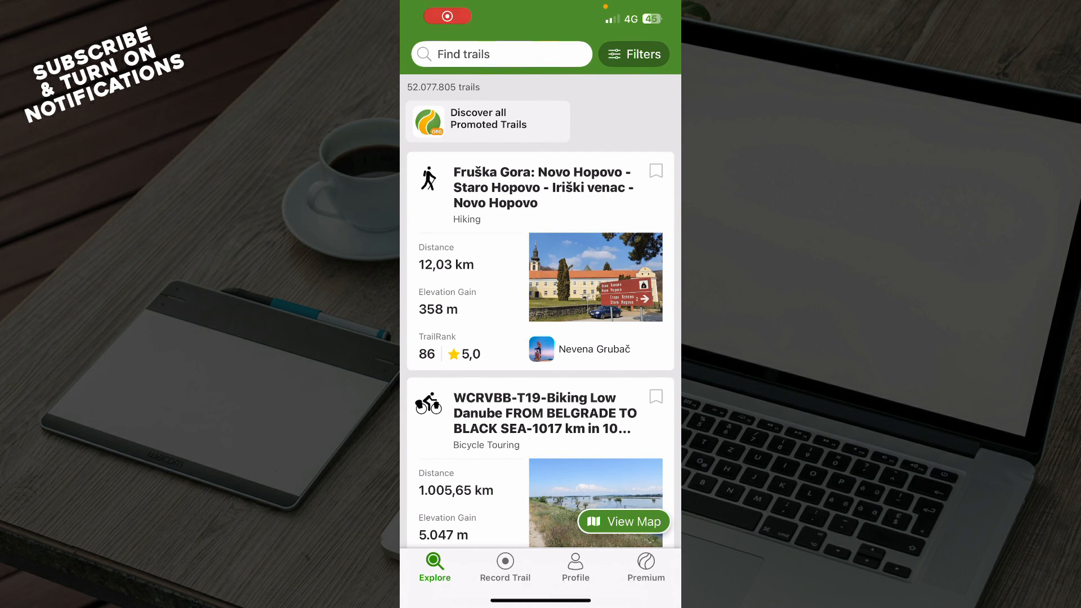